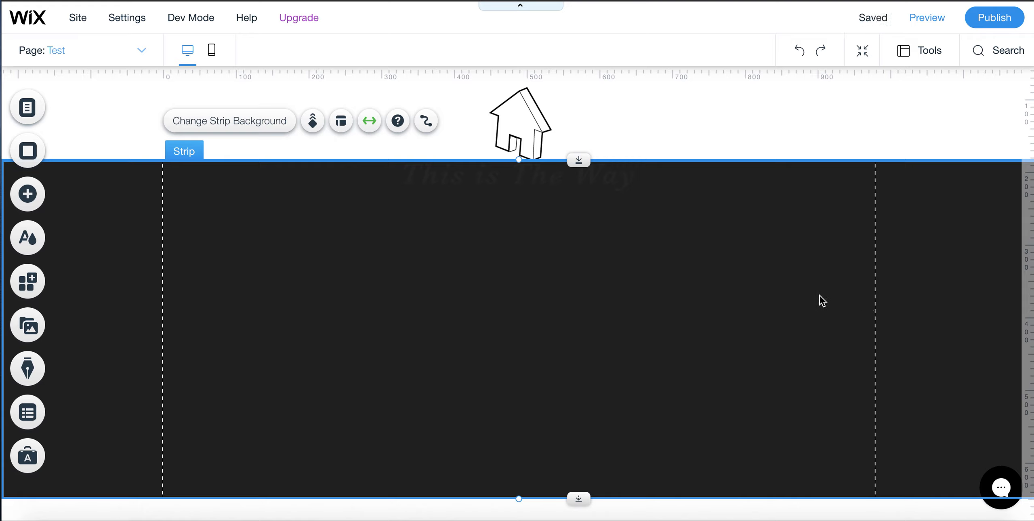
mouse_move(767, 310)
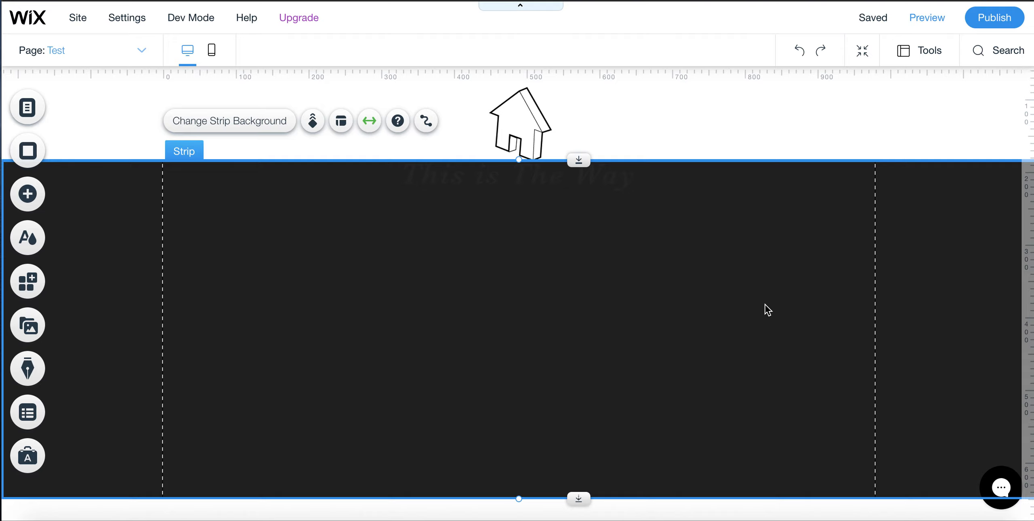
mouse_move(763, 312)
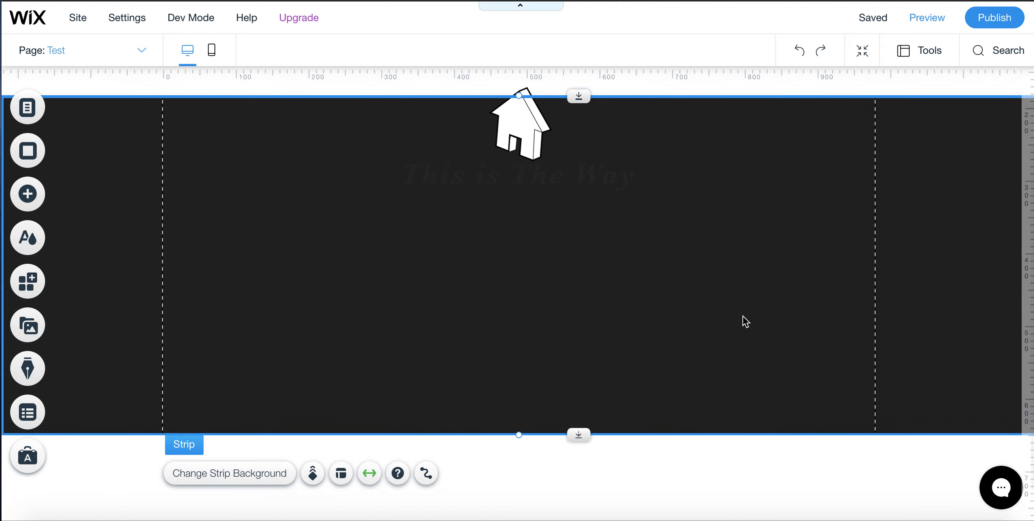
mouse_move(599, 449)
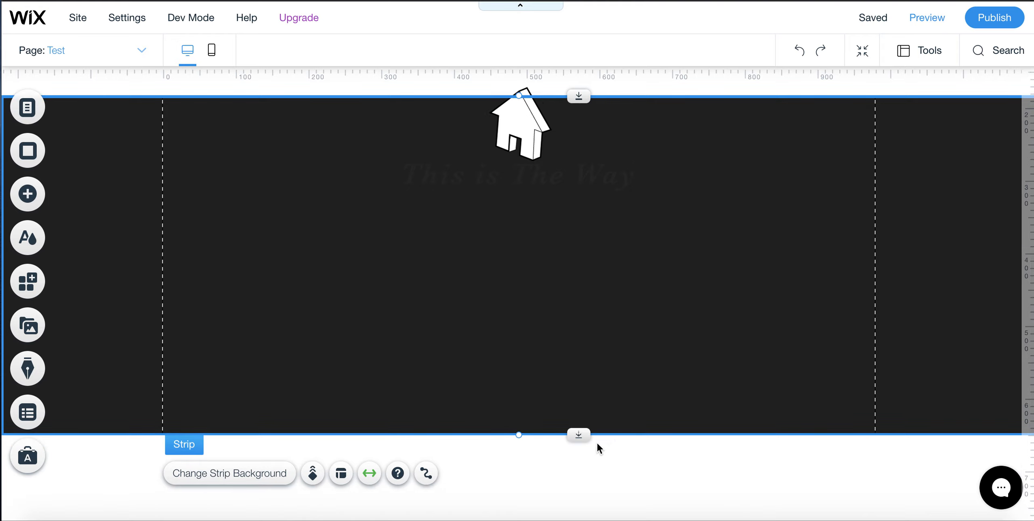
mouse_move(578, 435)
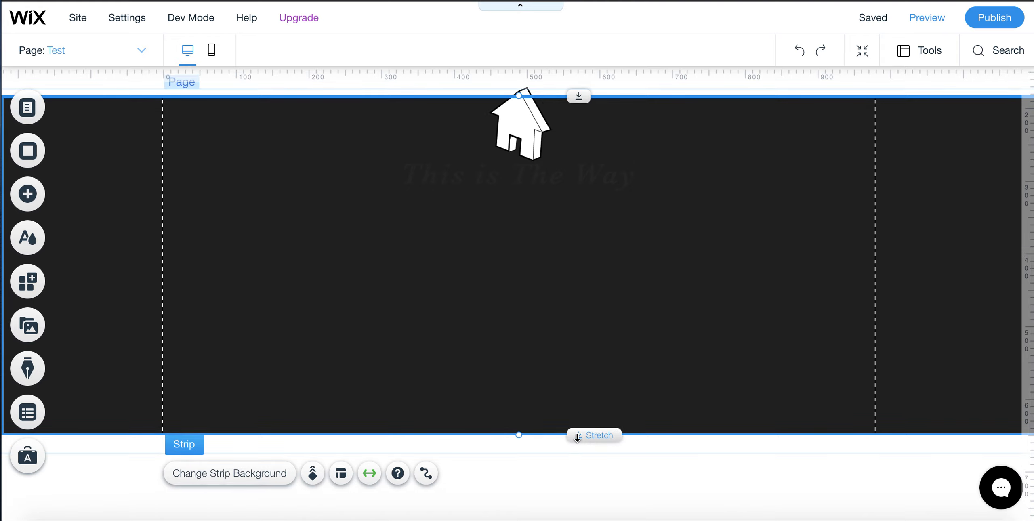
mouse_move(593, 435)
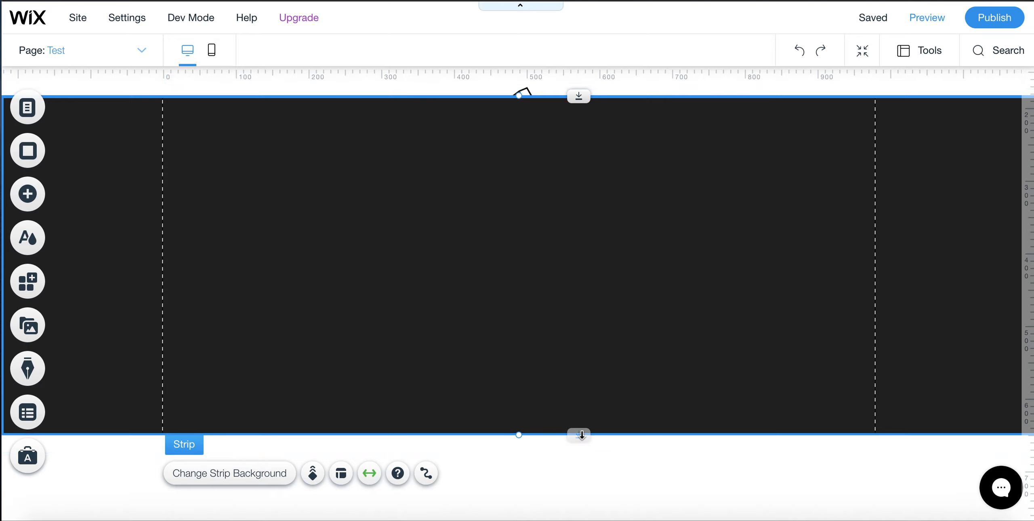
Drag the dark strip's bottom Stretch handle down in three pulls until its height reaches about 603 px.
left_click_drag(579, 434, 578, 460)
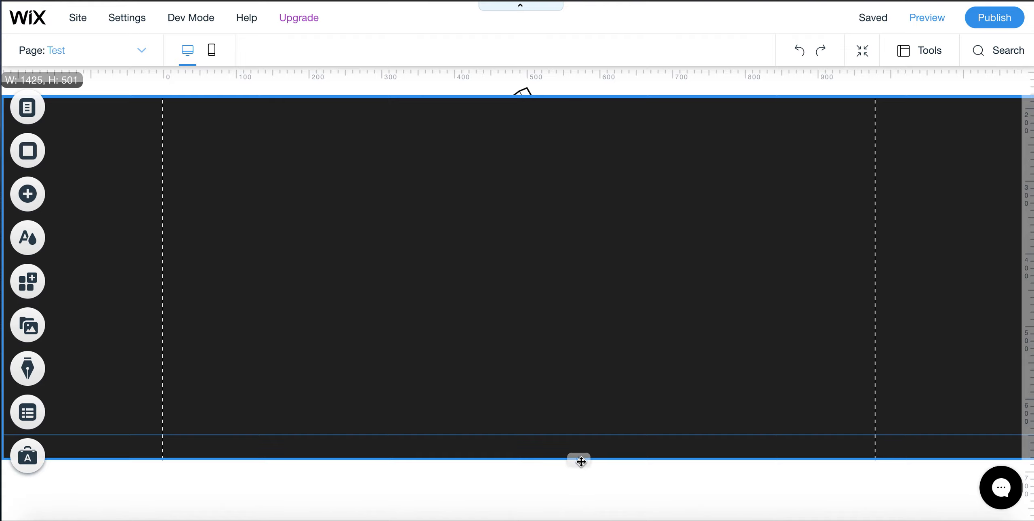
left_click_drag(579, 461, 578, 496)
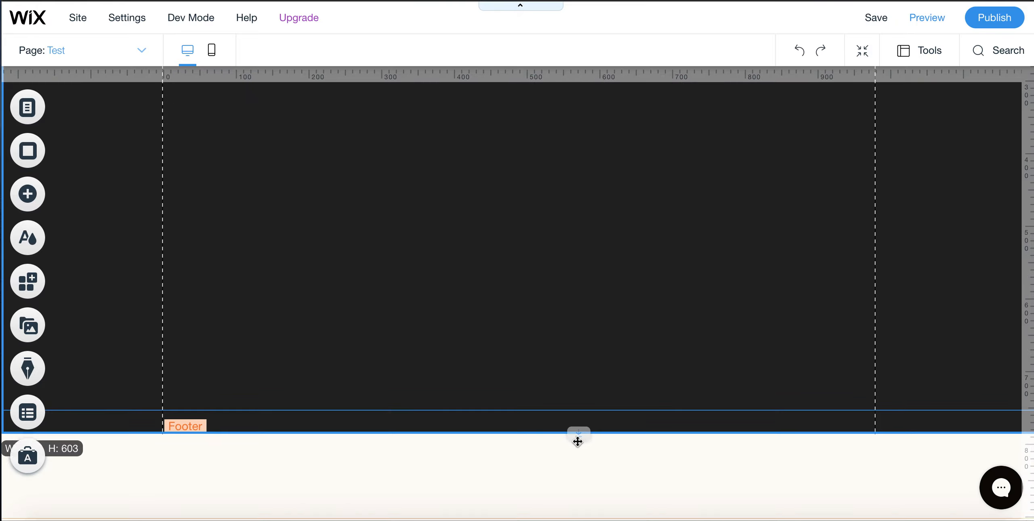
left_click_drag(578, 435, 578, 493)
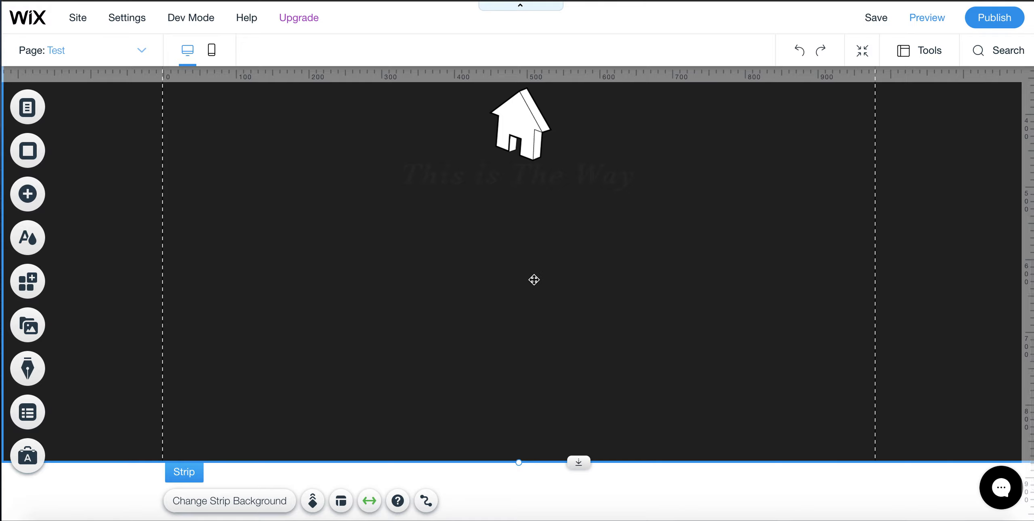
mouse_move(578, 462)
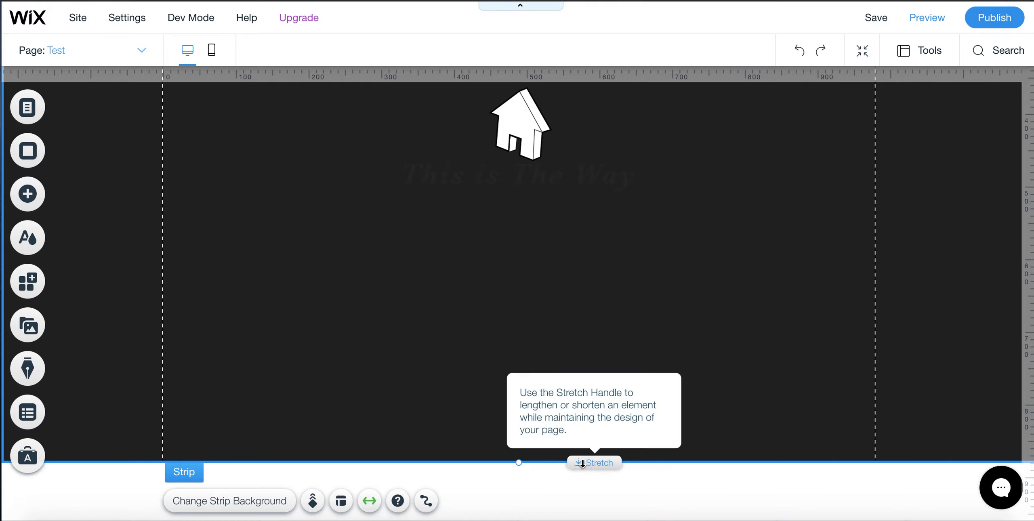